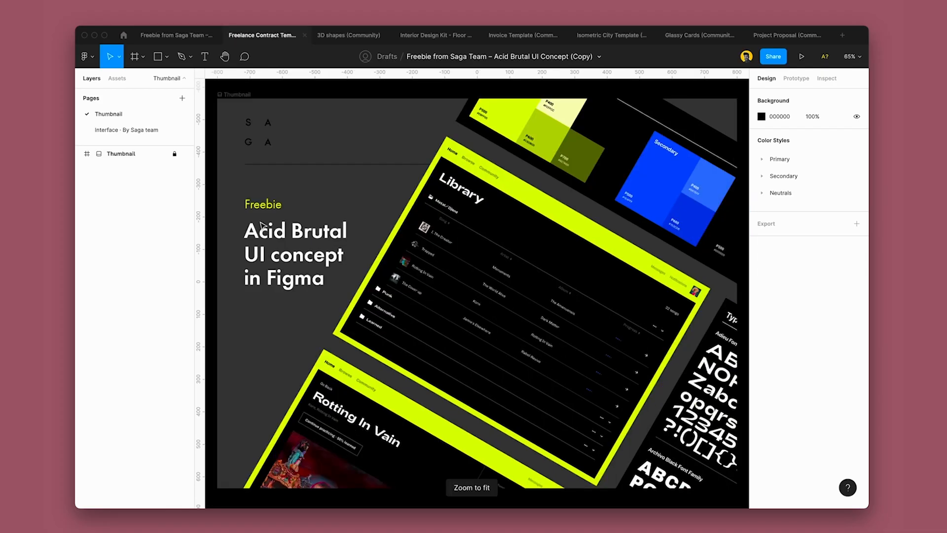
- Switch briefly to the Interior Design Kit file, then return to the Acid Brutal UI kit
left_click(436, 35)
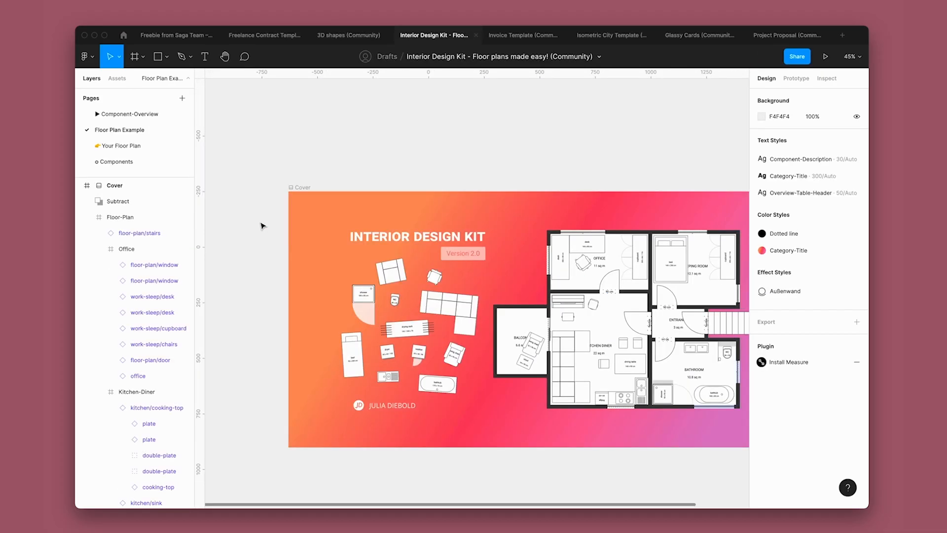
left_click(176, 34)
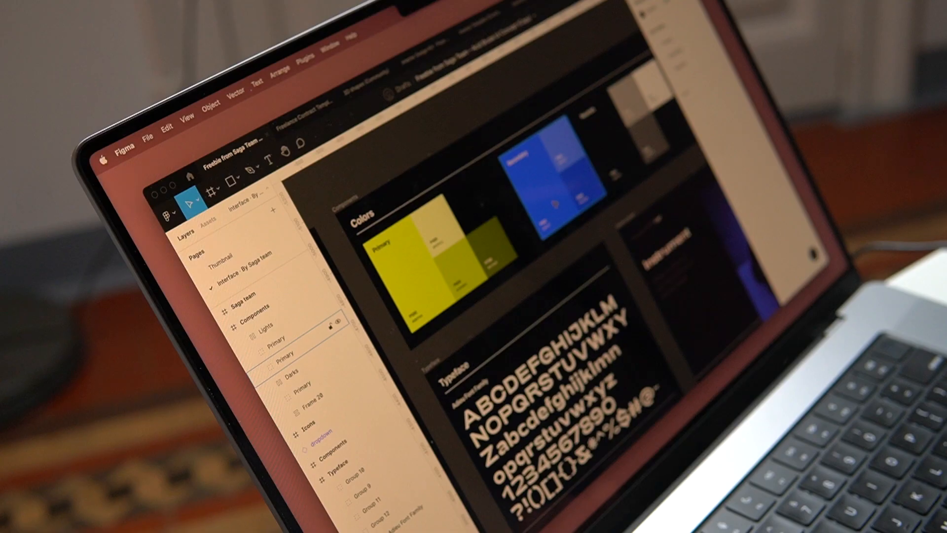
- Scroll the Interface page down to the Library and Song-screen mockups
scroll("down", 3)
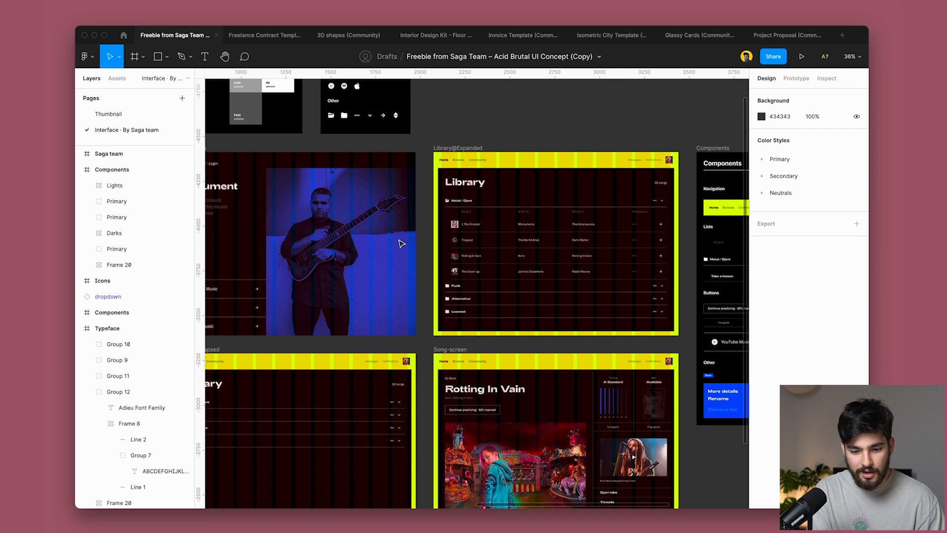
scroll("down", 3)
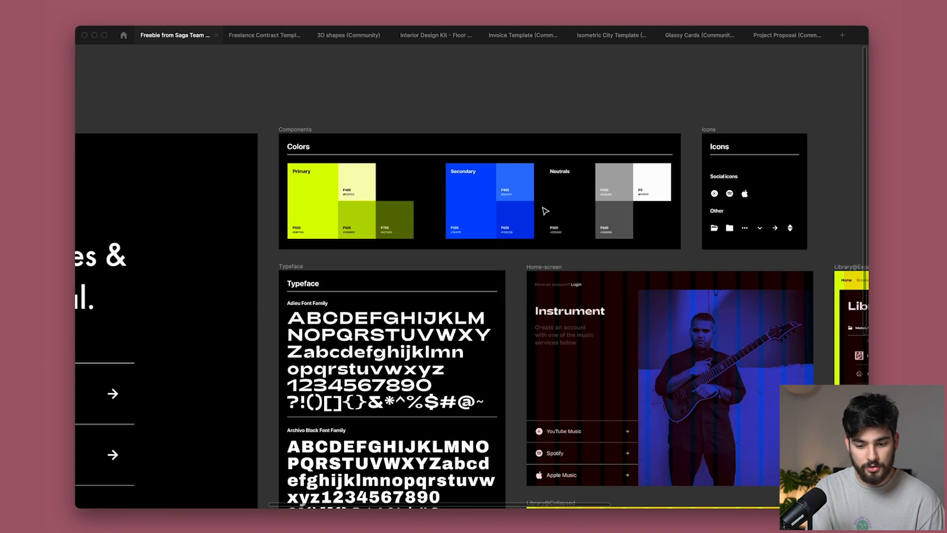
mouse_move(434, 231)
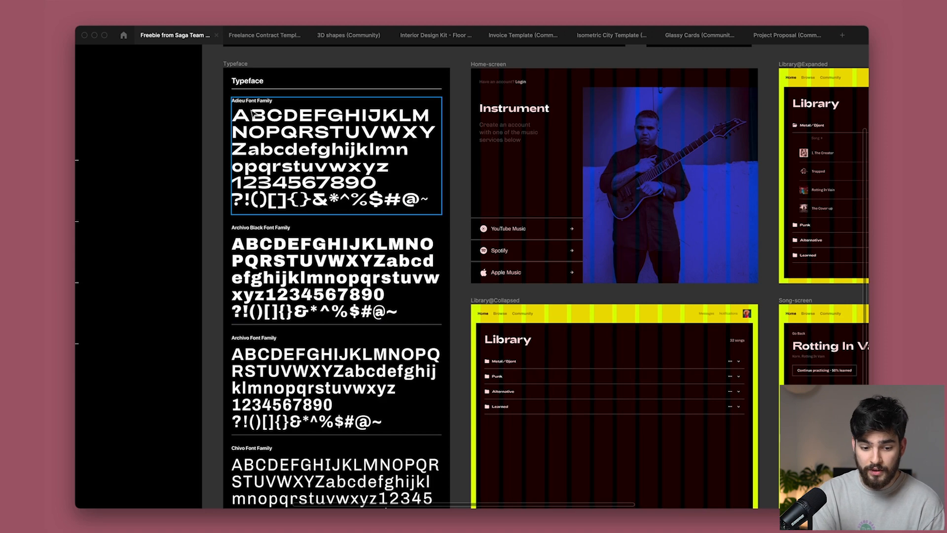
- Scroll through the Typeface board's font family specimens toward the collapsed screens
scroll("down", 3)
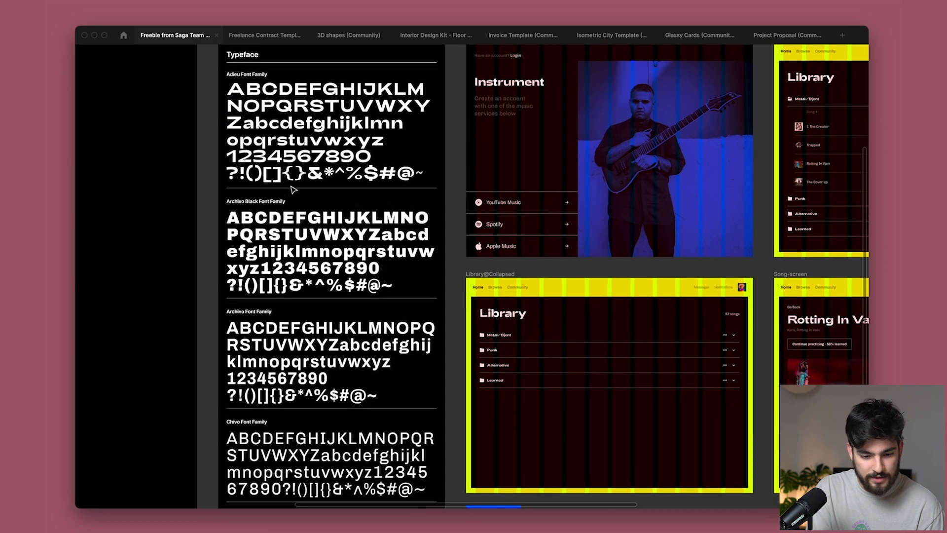
scroll("down", 3)
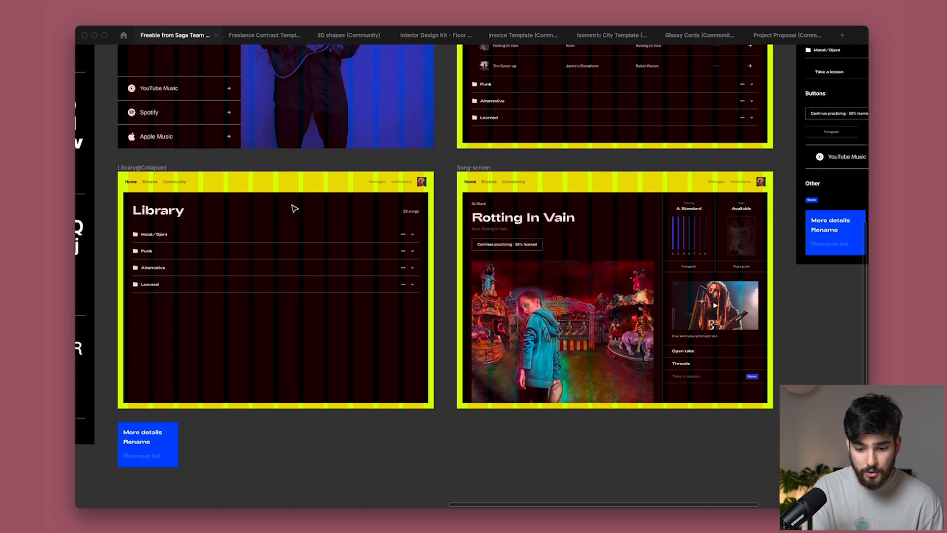
- Switch to the Freelance Contract Template file tab
left_click(265, 35)
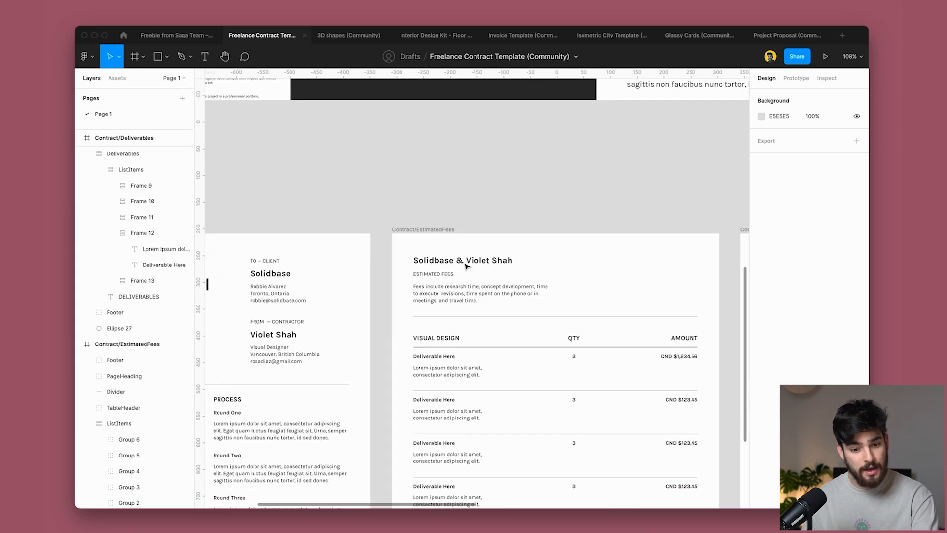
- Open the '3D shapes (Community)' file tab to view its cover page
left_click(349, 35)
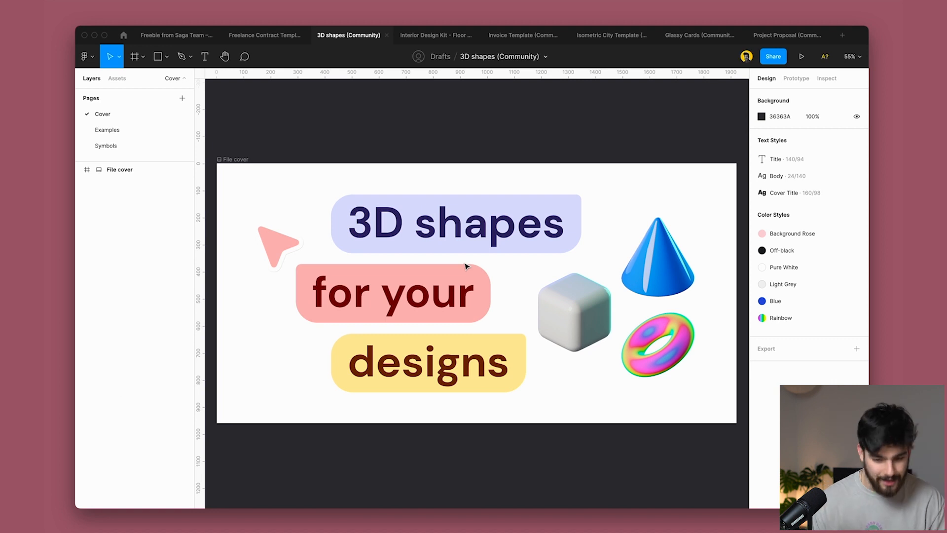